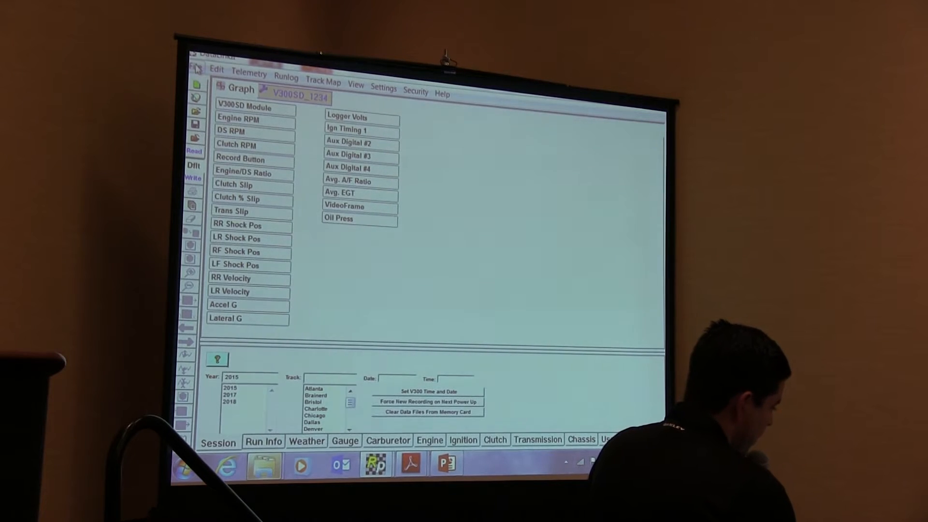
- Choose File > New Download to list the DDF run files on RACEPAK_SD (E:)
{"action": "left_click", "coordinate": [249, 74]}
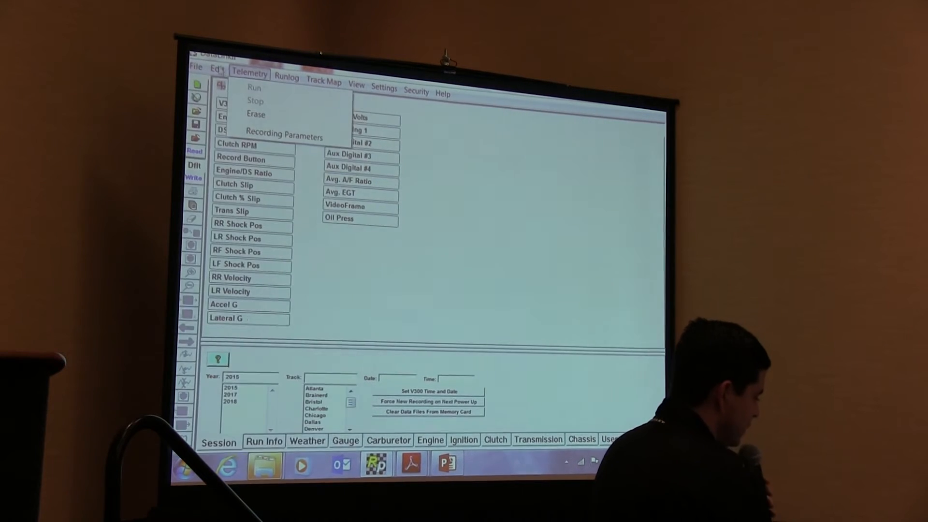
{"action": "left_click", "coordinate": [195, 66]}
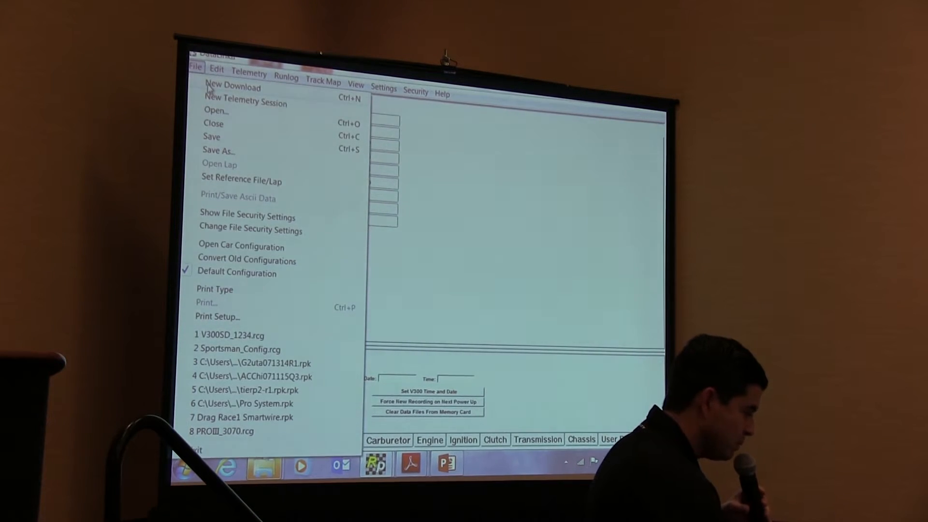
{"action": "left_click", "coordinate": [239, 334]}
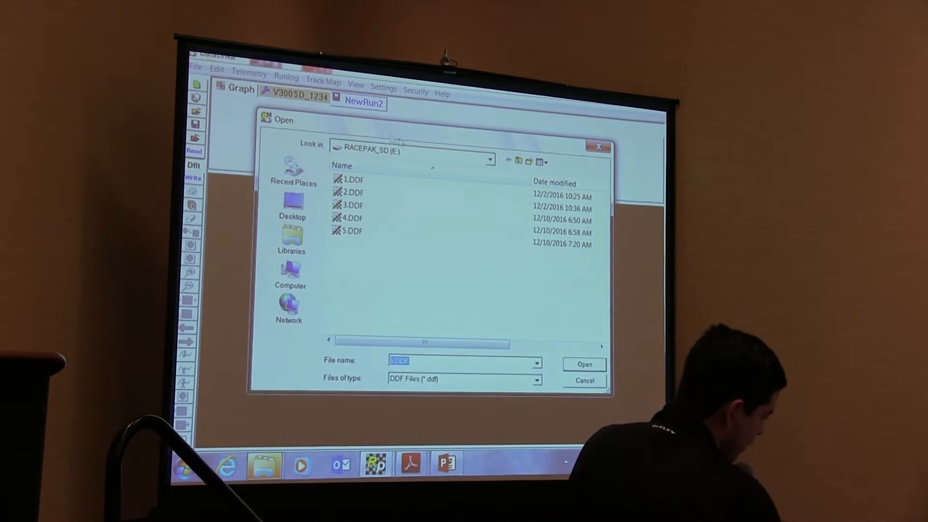
{"action": "left_click", "coordinate": [490, 160]}
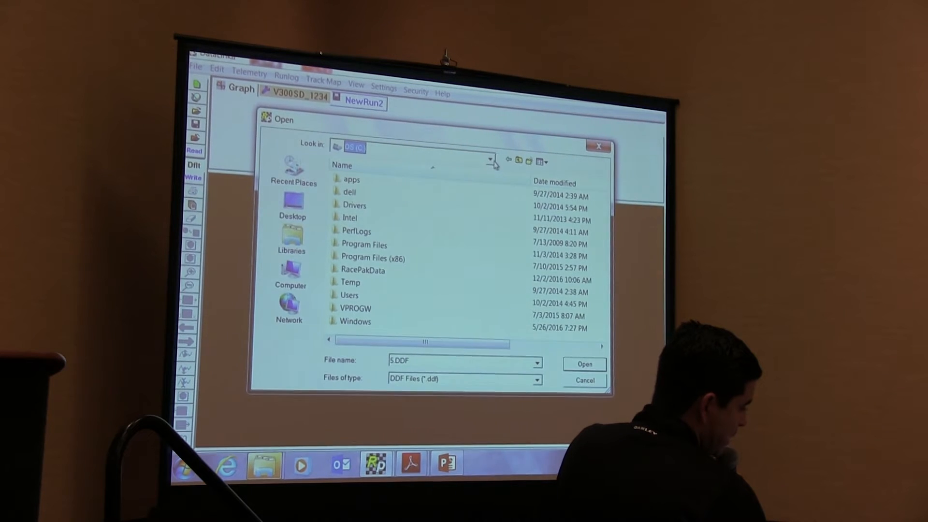
{"action": "left_click", "coordinate": [489, 147]}
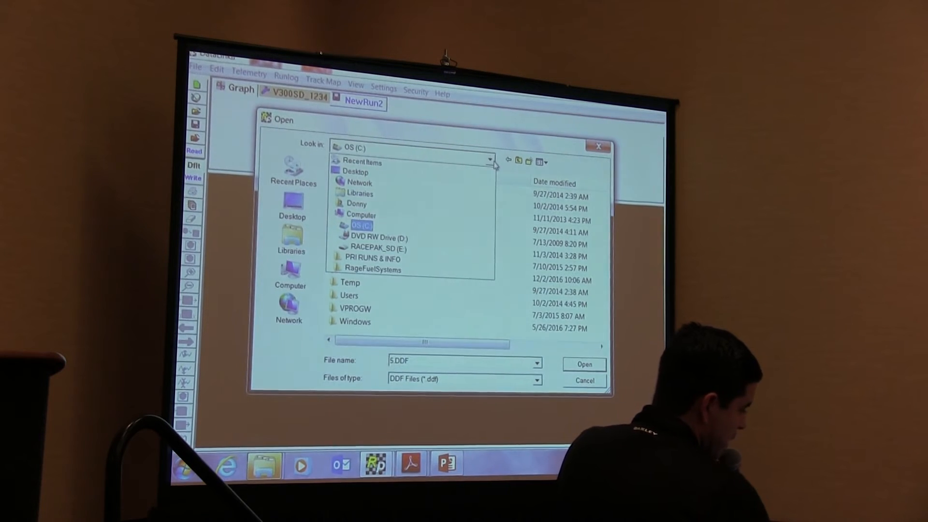
{"action": "left_click", "coordinate": [378, 247]}
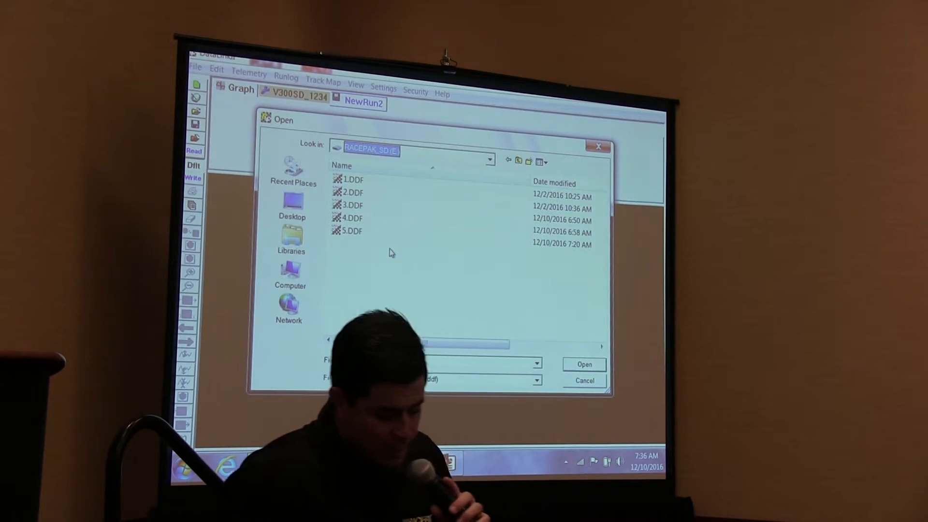
- Check 5.DDF's details (12/10/2016, 412 KB) and select it in the Open dialog
{"action": "left_click", "coordinate": [353, 230]}
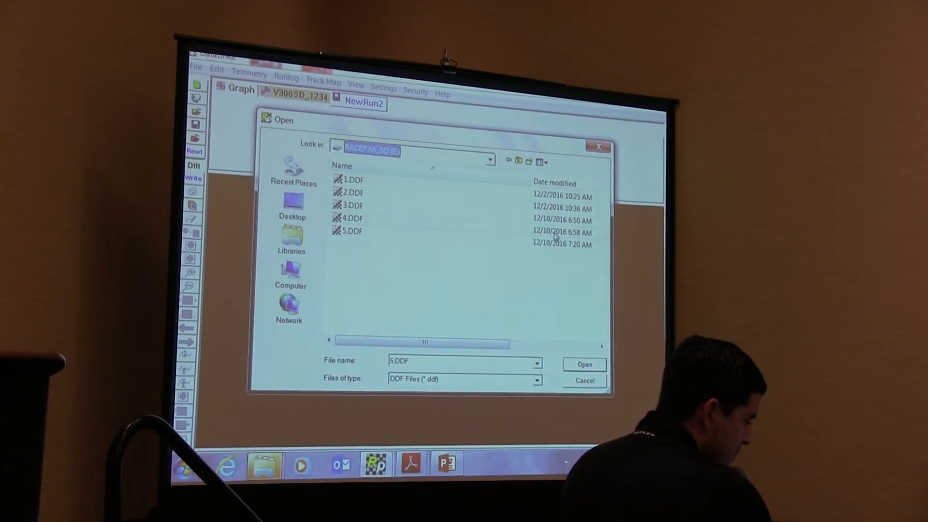
{"action": "mouse_move", "coordinate": [361, 253]}
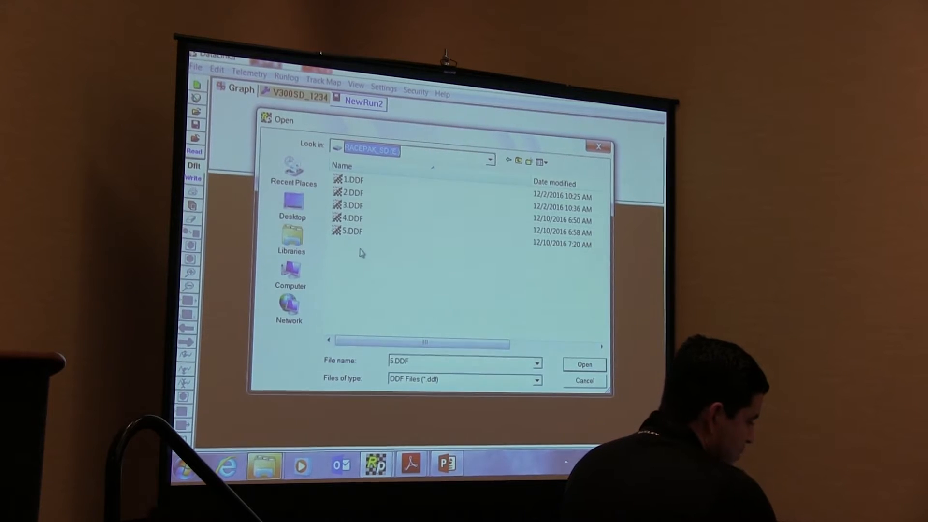
{"action": "mouse_move", "coordinate": [353, 231]}
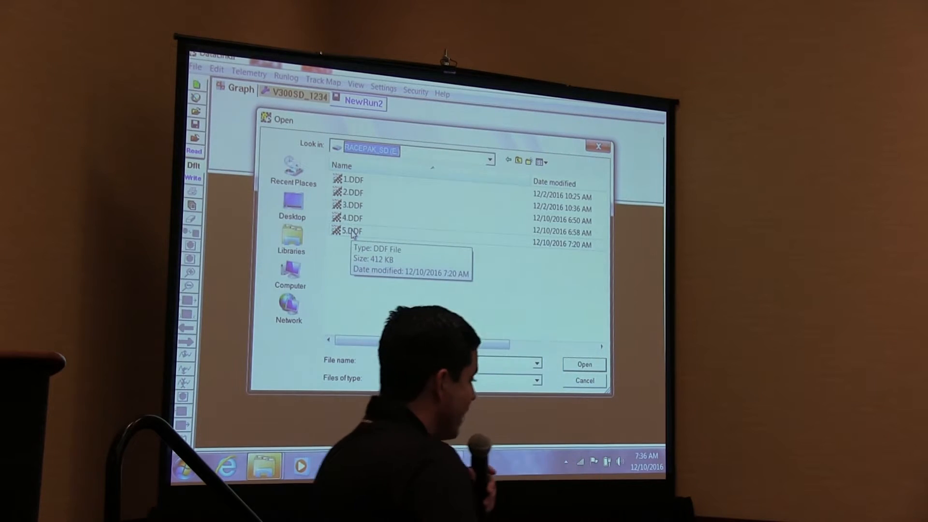
{"action": "left_click", "coordinate": [354, 230]}
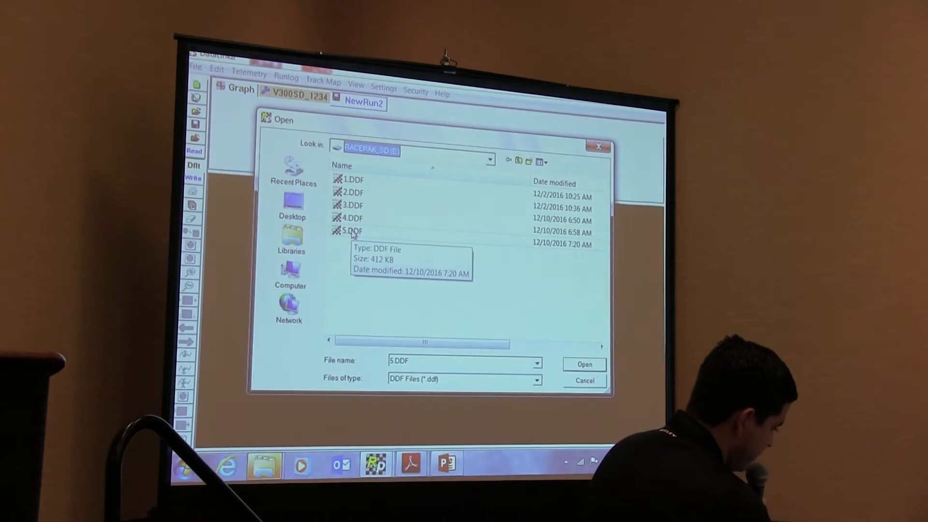
{"action": "left_click", "coordinate": [352, 231]}
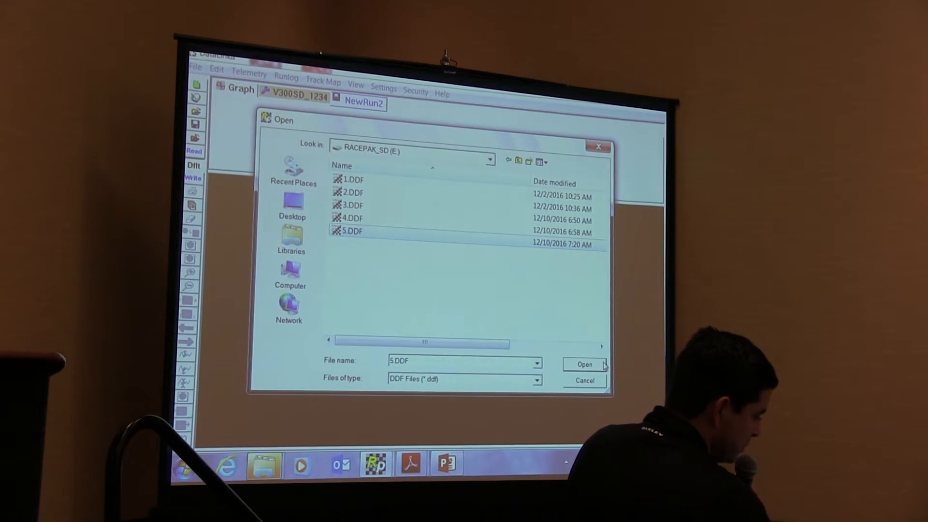
- Open 5.DDF and enter year 2016, track Indy, Eliminations, race sequence 4
{"action": "left_click", "coordinate": [584, 364]}
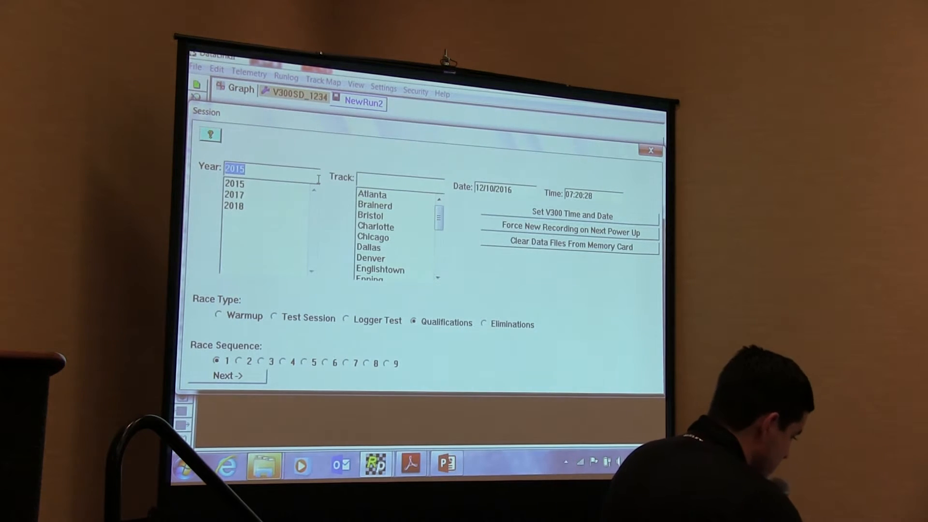
{"action": "type", "text": "2"}
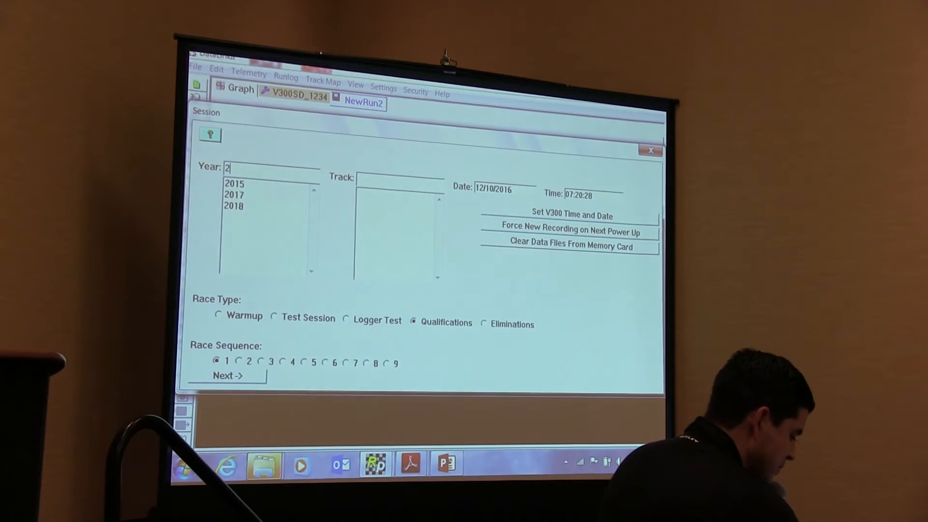
{"action": "type", "text": "016"}
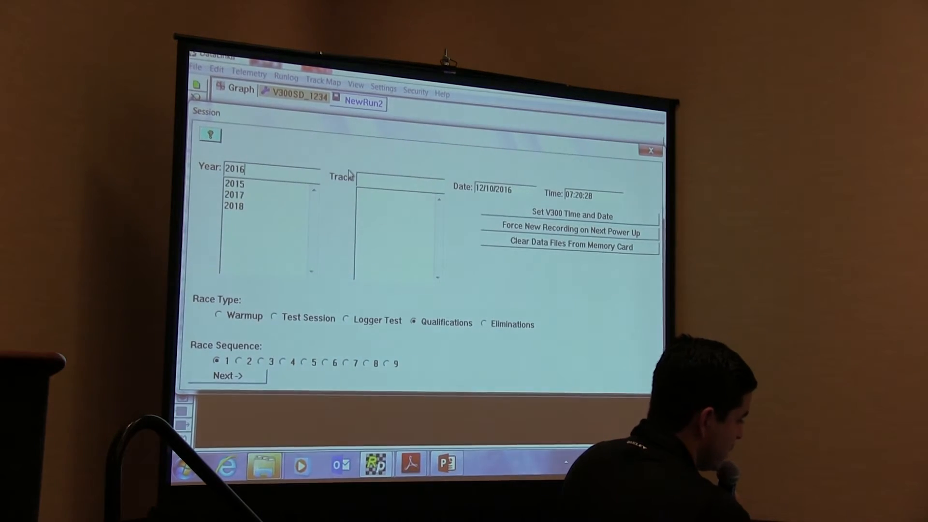
{"action": "left_click", "coordinate": [400, 184]}
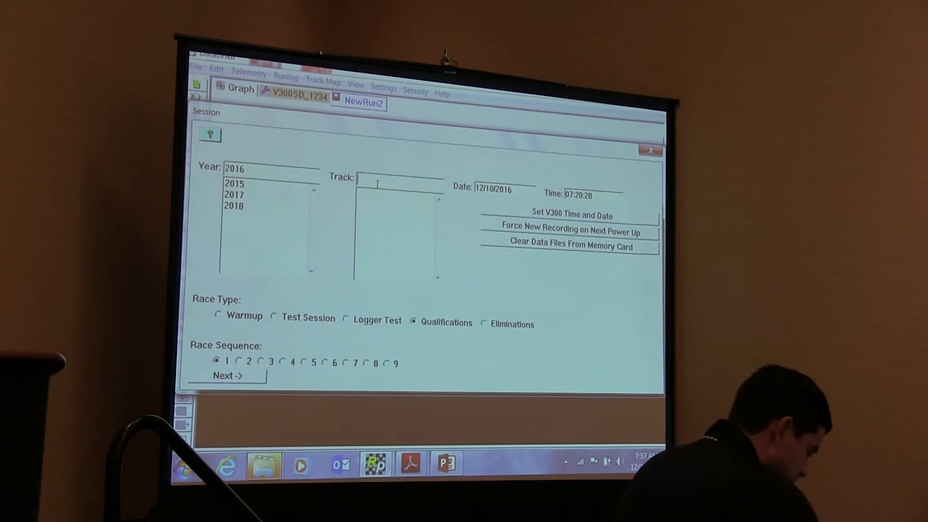
{"action": "type", "text": "Indy"}
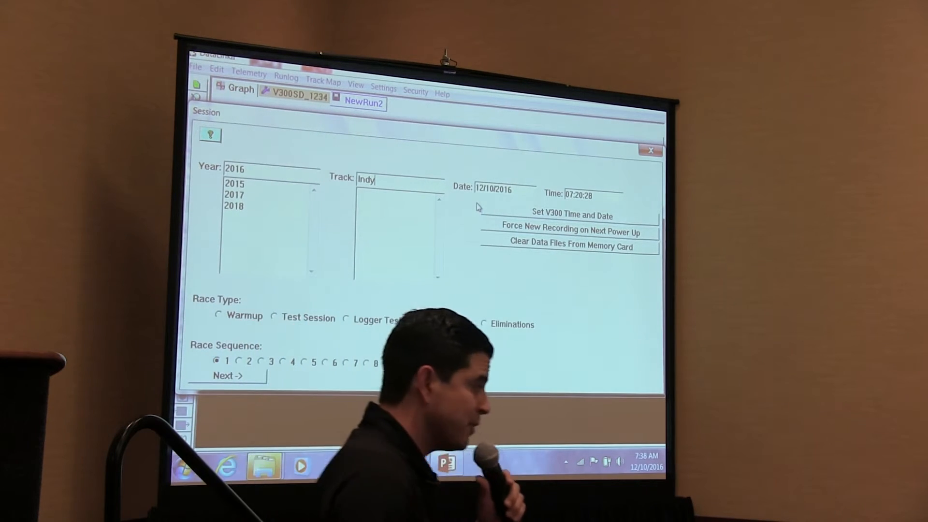
{"action": "left_click", "coordinate": [408, 322]}
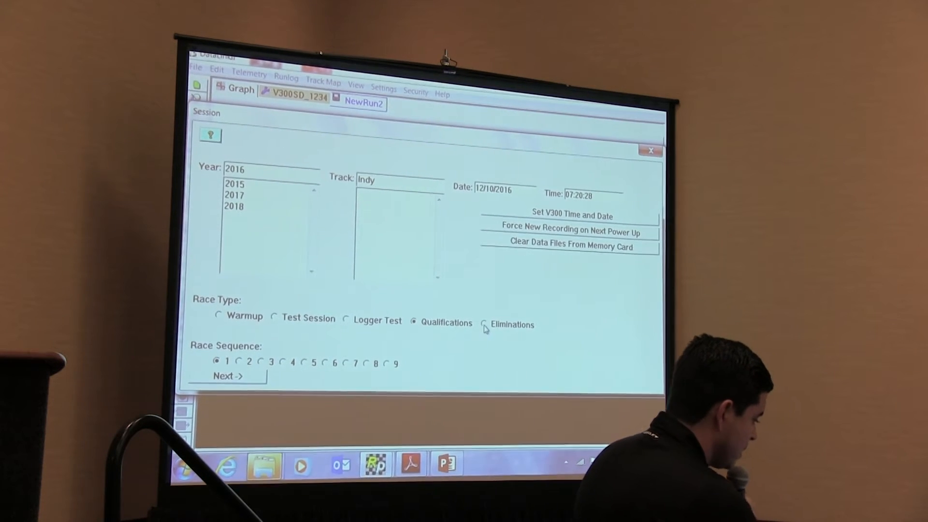
{"action": "left_click", "coordinate": [485, 324]}
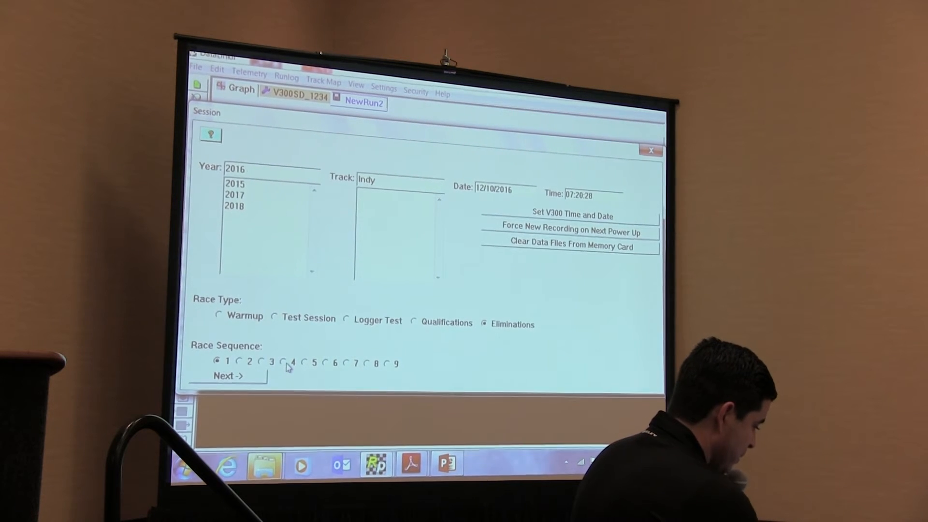
{"action": "left_click", "coordinate": [282, 362]}
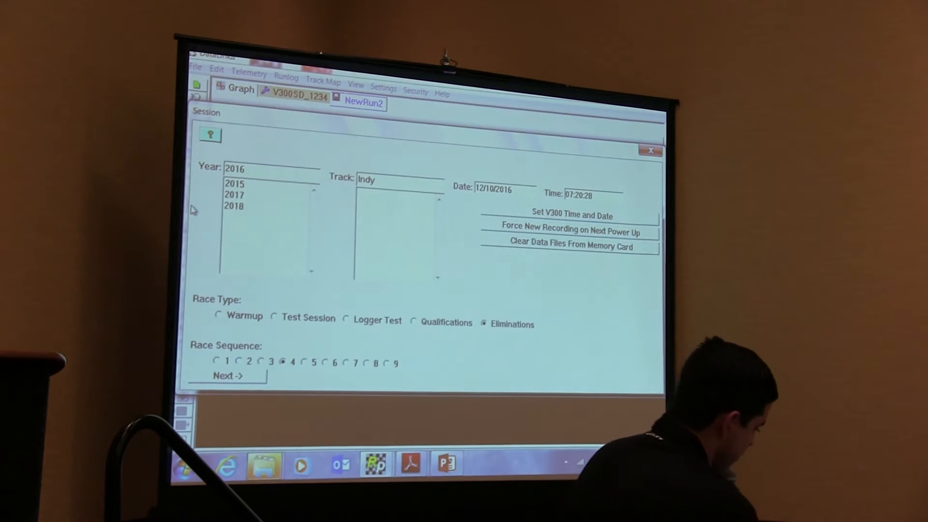
{"action": "mouse_move", "coordinate": [255, 382]}
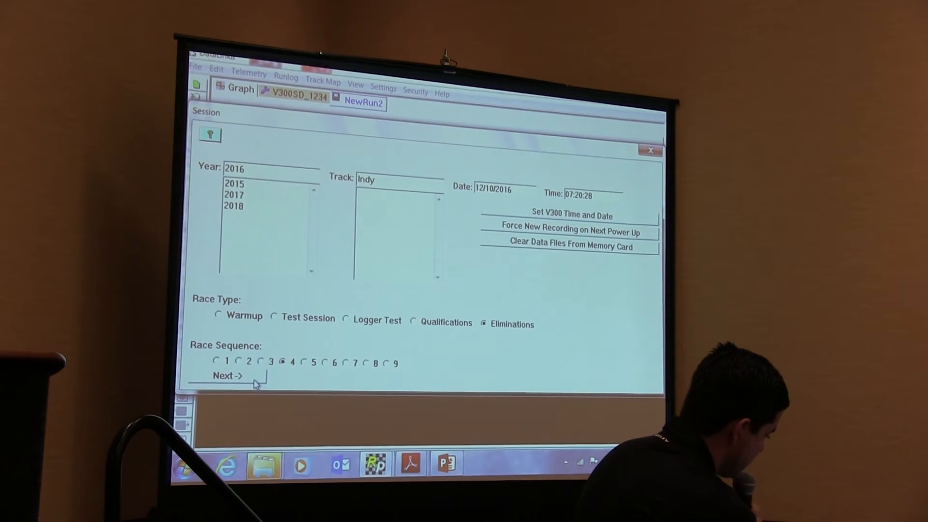
{"action": "left_click", "coordinate": [227, 375]}
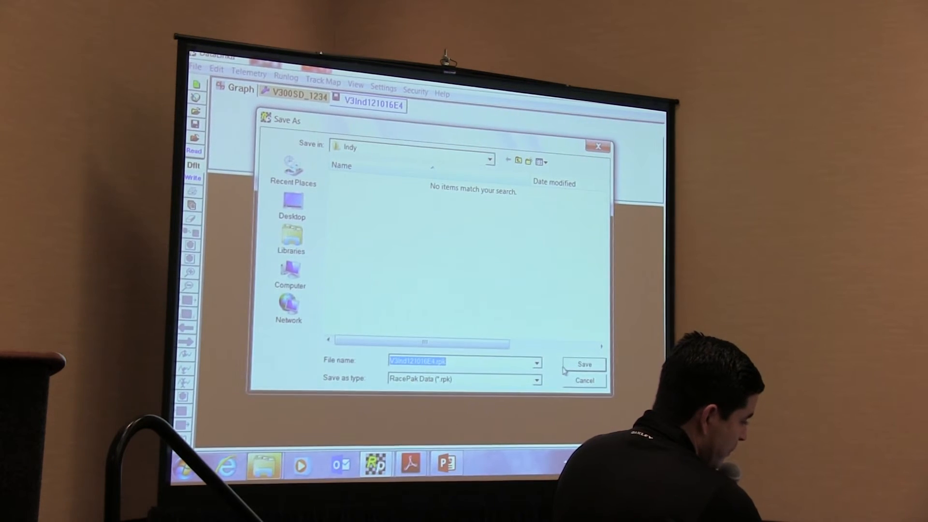
- Accept the proposed name V3Ind121016E4 in the Save As dialog
{"action": "left_click", "coordinate": [583, 363]}
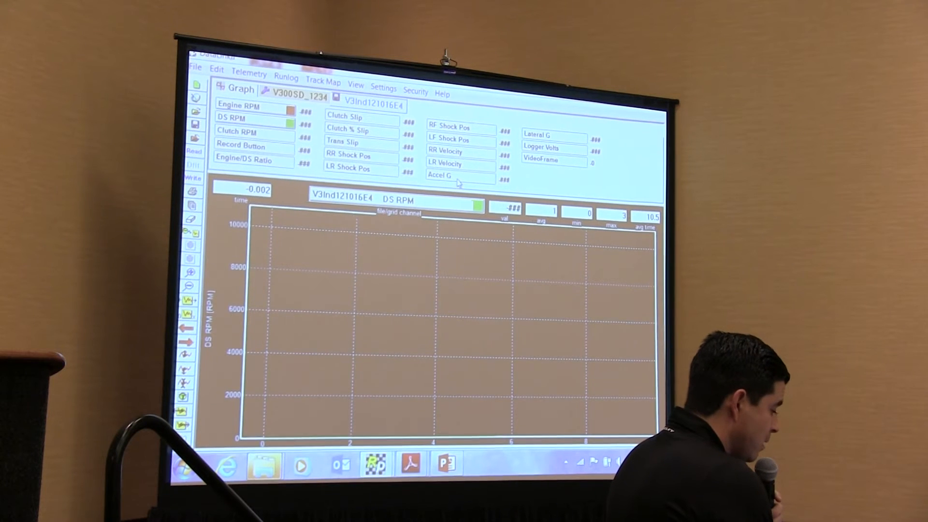
{"action": "left_click", "coordinate": [460, 176]}
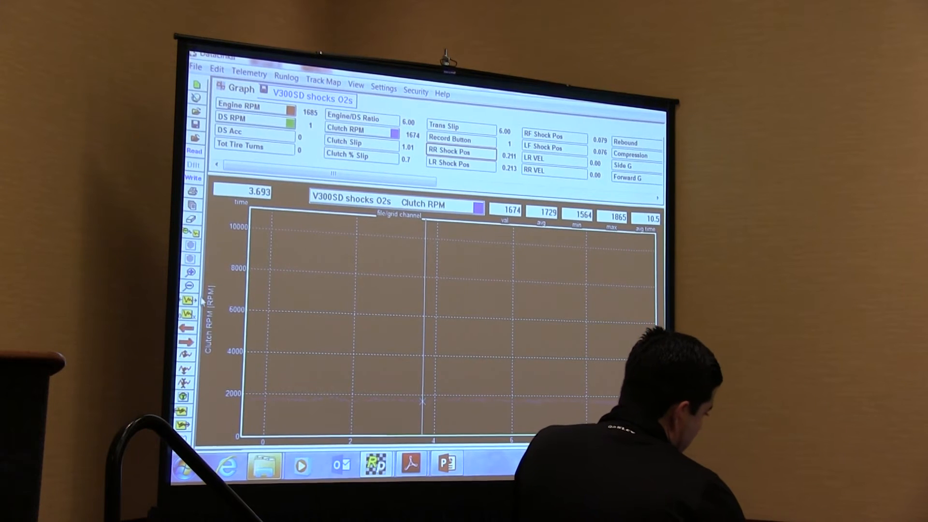
{"action": "mouse_move", "coordinate": [190, 300]}
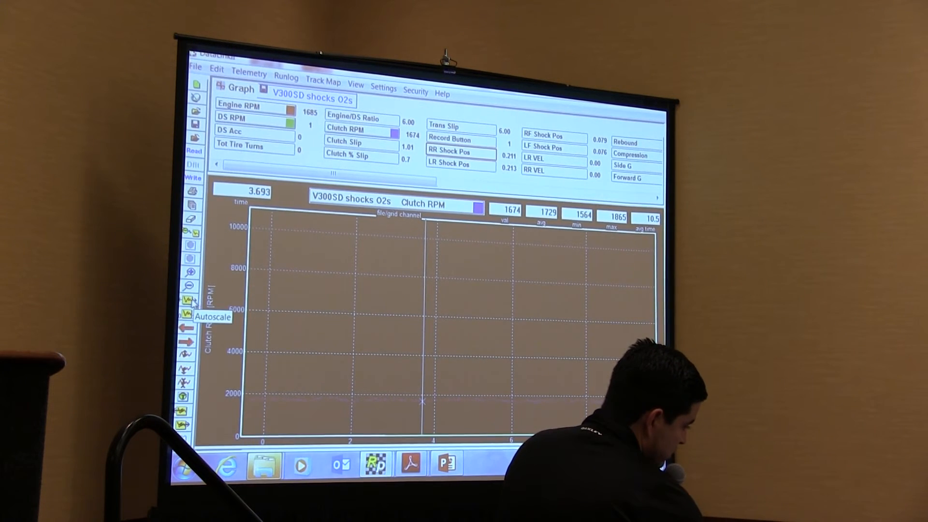